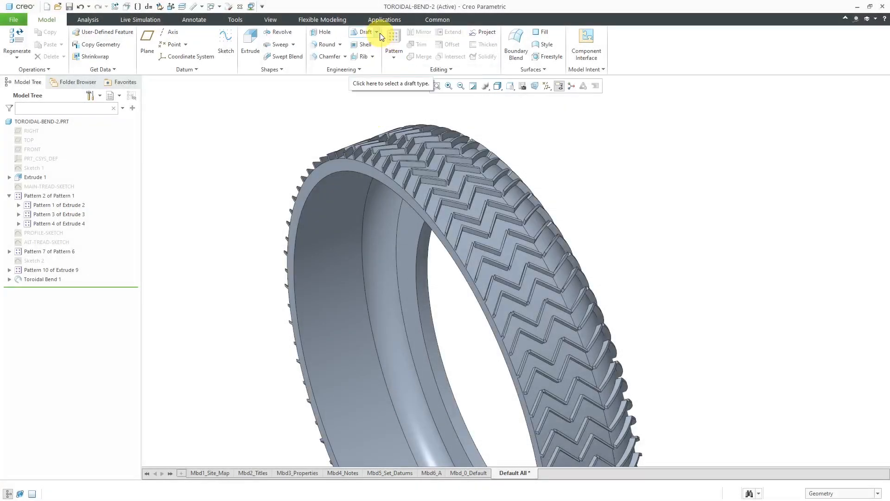
Step: View the Draft type list and select a chevron tread block's wall surface to taper
left_click(376, 31)
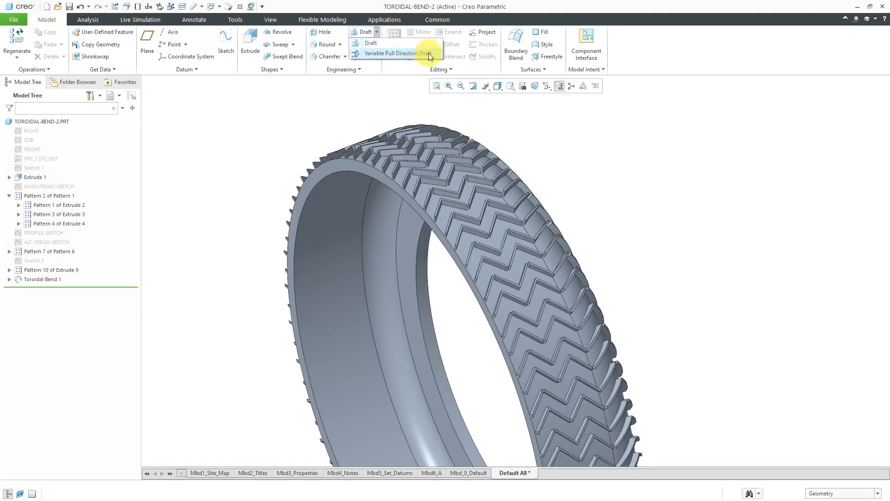
mouse_move(398, 53)
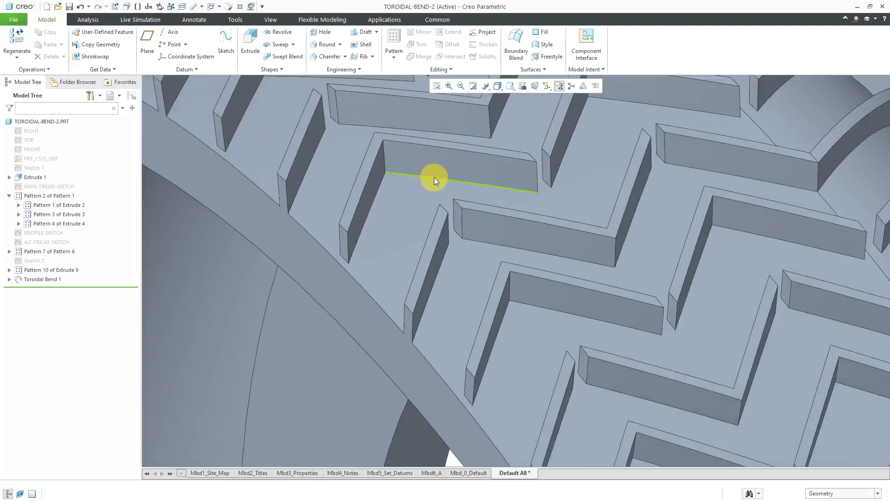
left_click(431, 173)
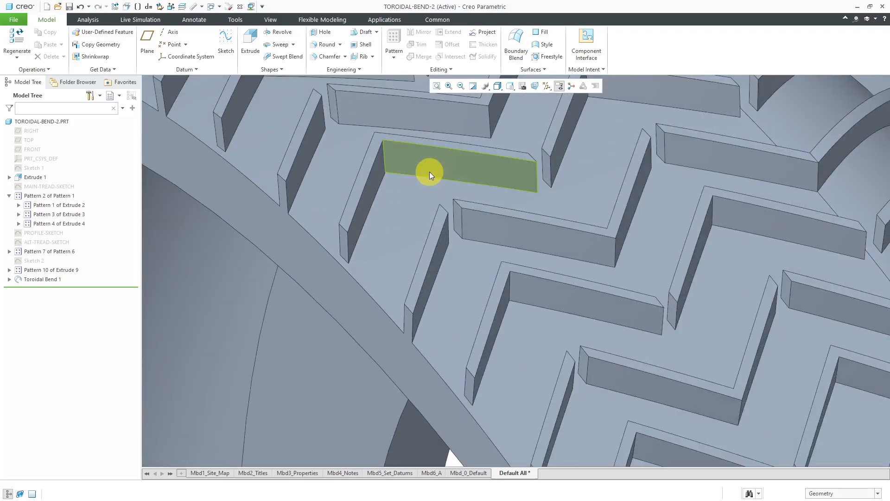
mouse_move(395, 90)
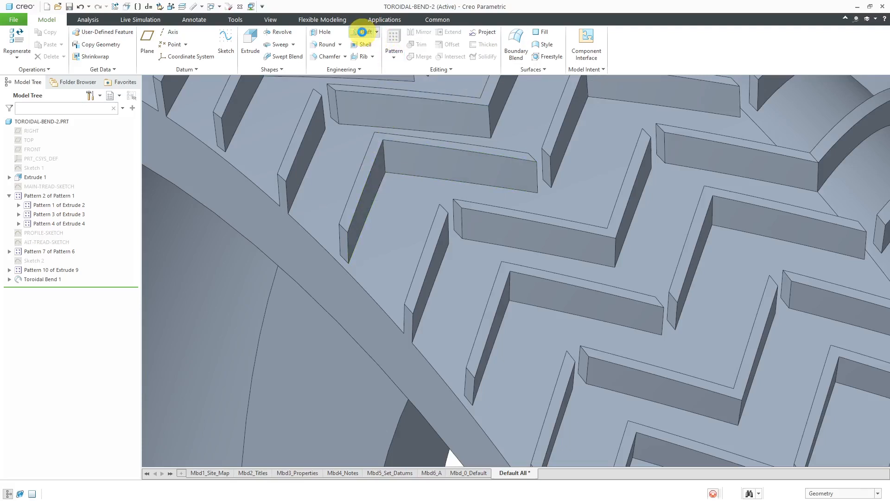
left_click(361, 31)
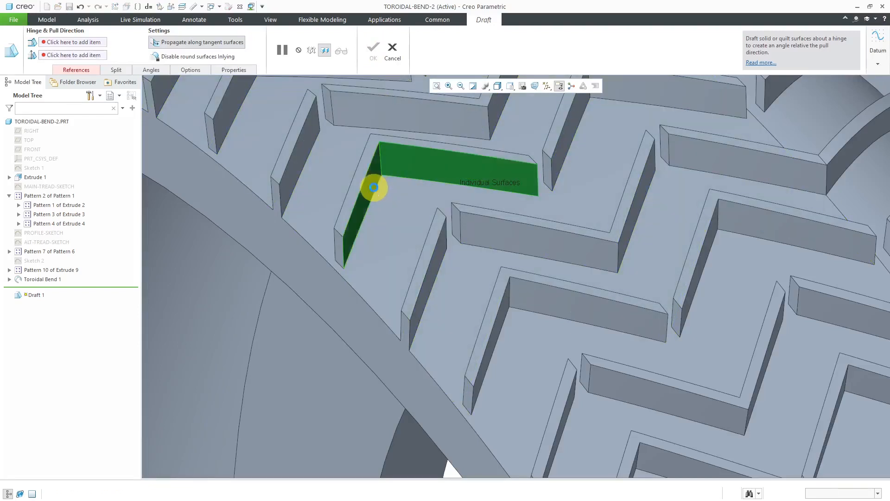
left_click(75, 70)
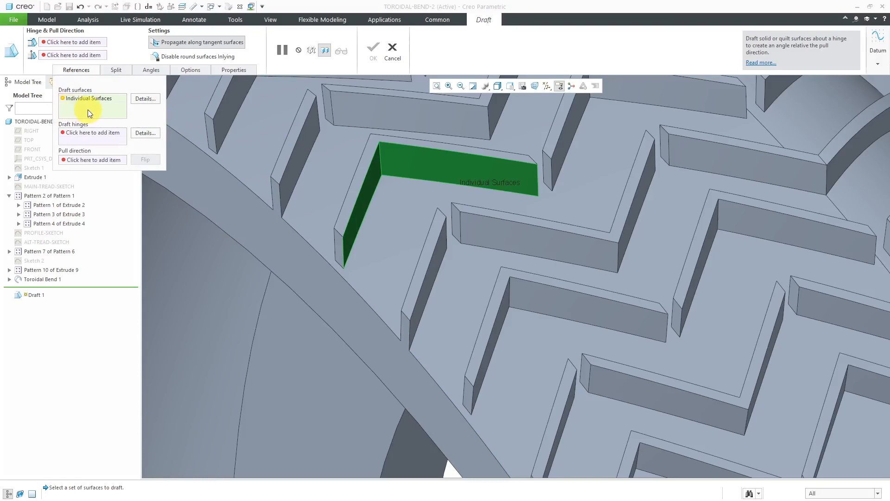
mouse_move(88, 107)
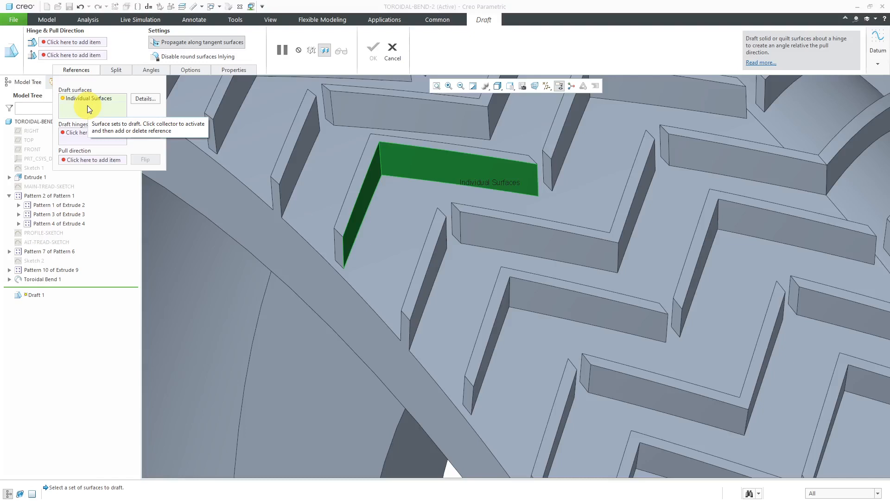
left_click(91, 132)
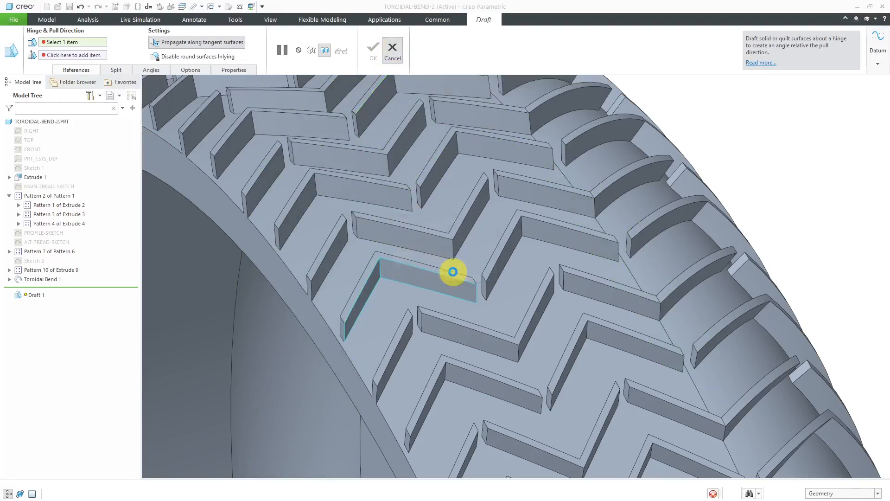
left_click(392, 48)
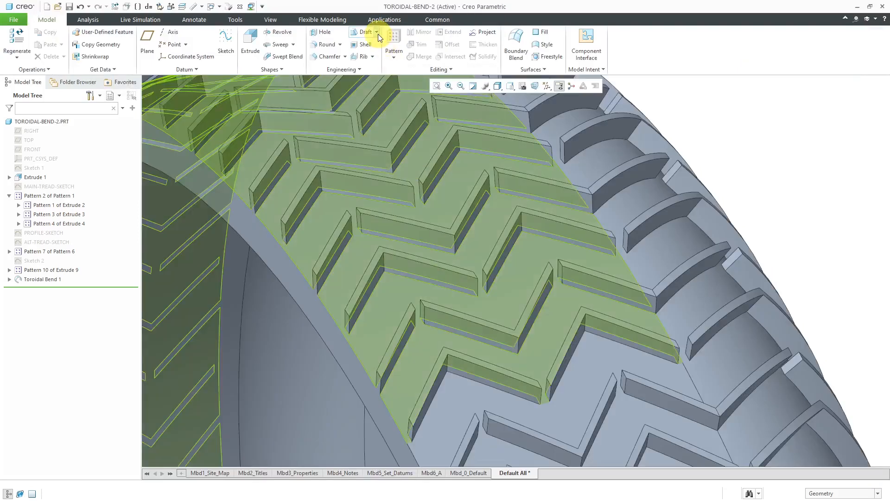
Step: Start a Variable Pull Direction Draft with the tread block's top face as pull direction reference
left_click(377, 31)
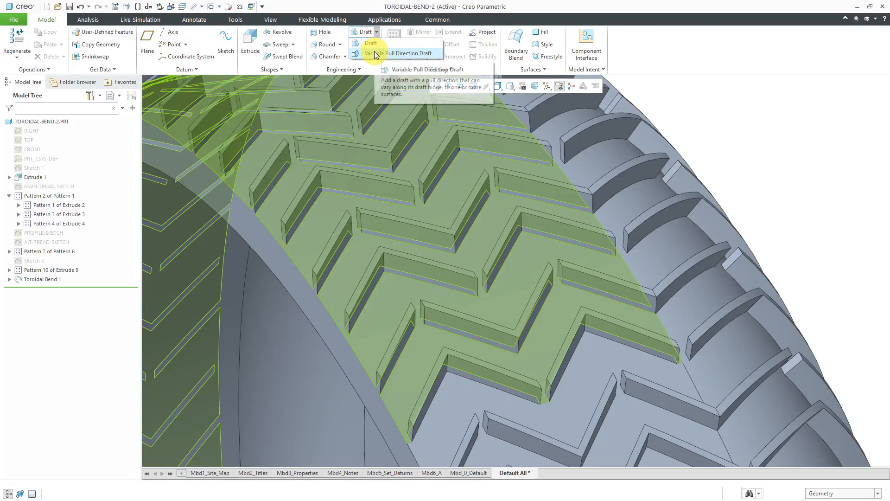
left_click(400, 53)
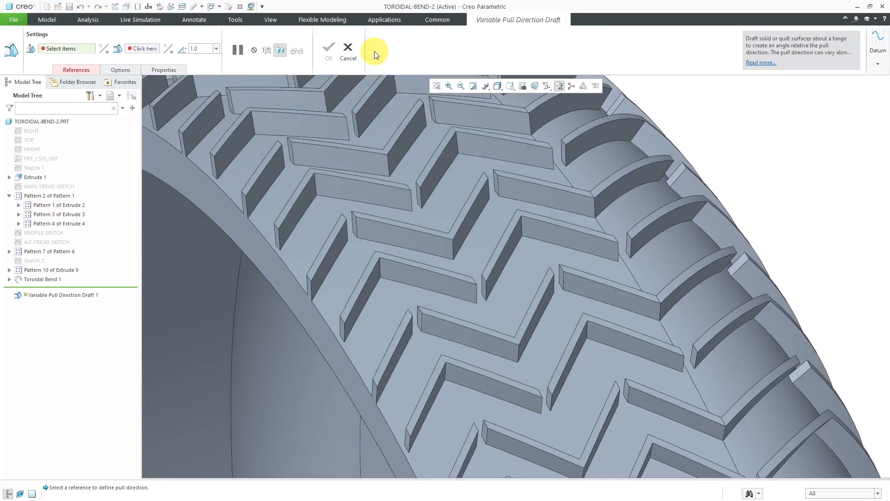
left_click(75, 70)
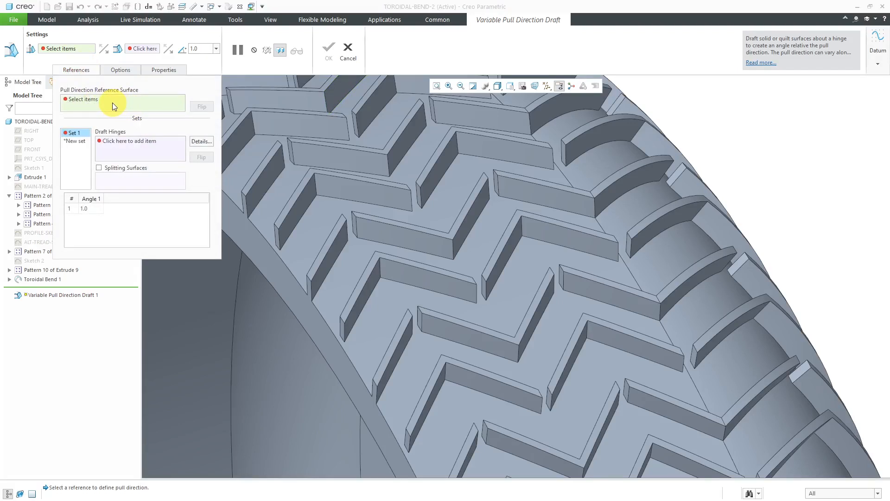
mouse_move(110, 108)
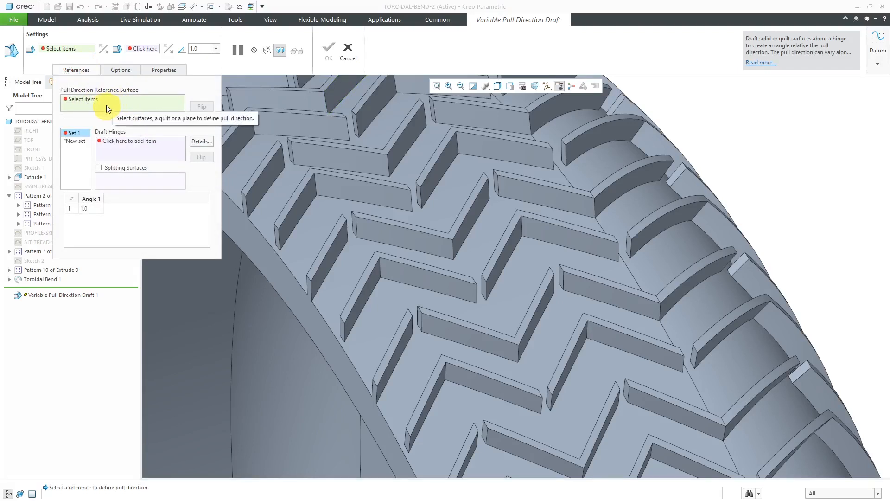
mouse_move(398, 260)
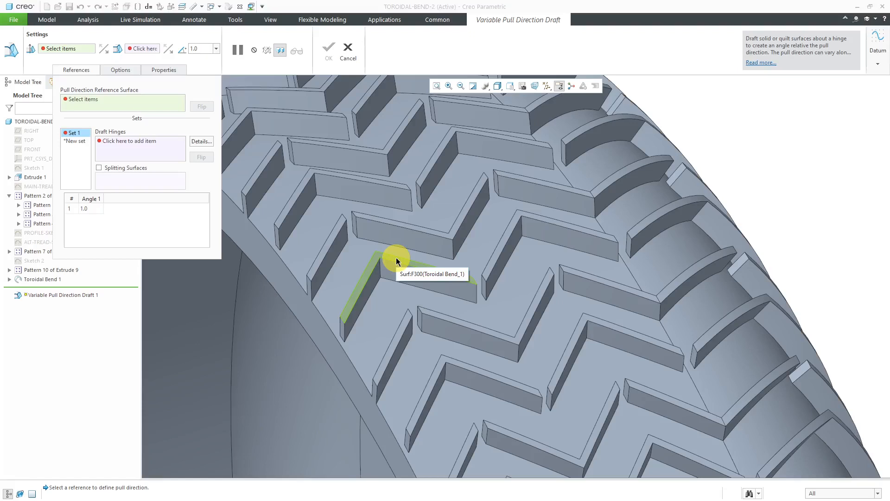
left_click(397, 261)
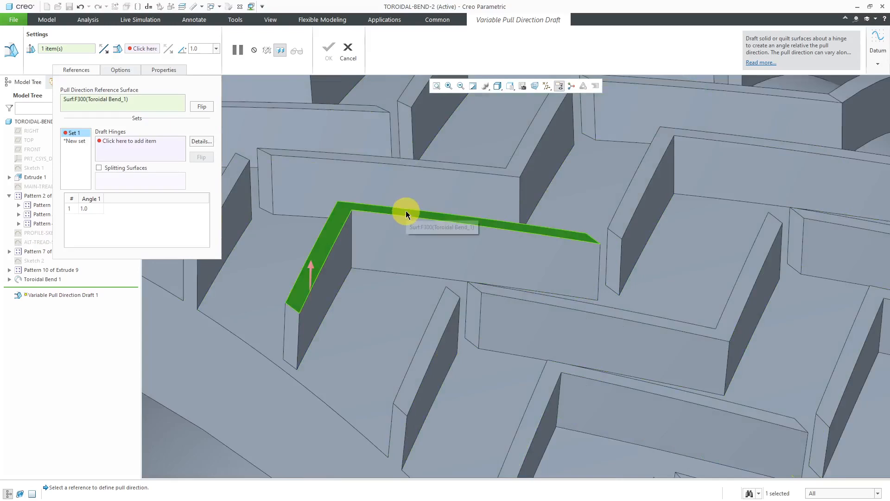
left_click(406, 214)
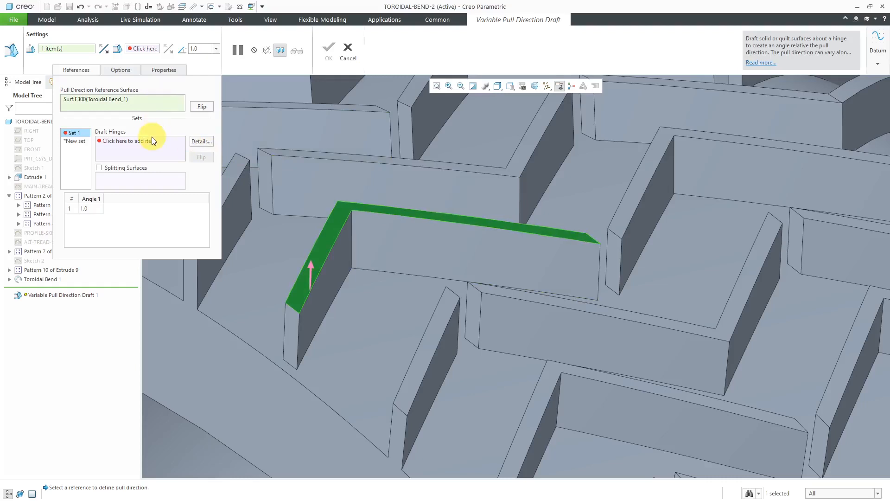
mouse_move(150, 142)
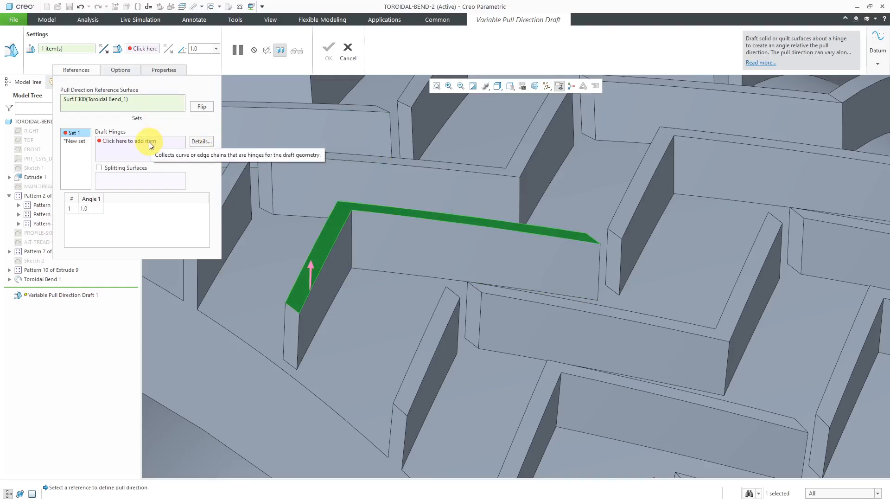
Step: Set the chevron block's top edges as Set 1 hinges and drive the draft angle to 10 degrees
left_click(139, 141)
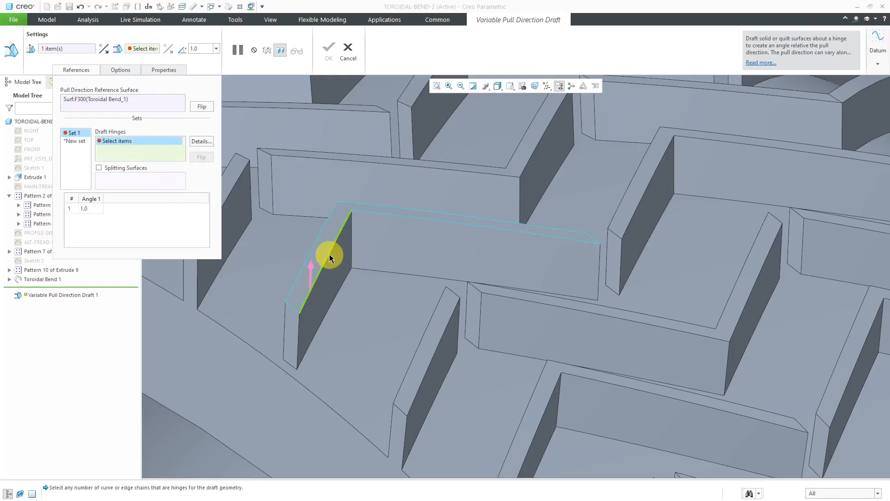
left_click(324, 256)
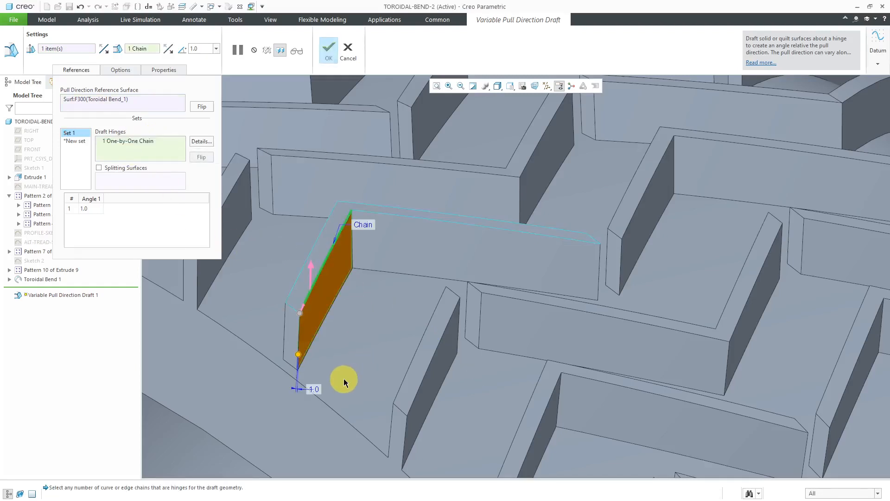
mouse_move(366, 321)
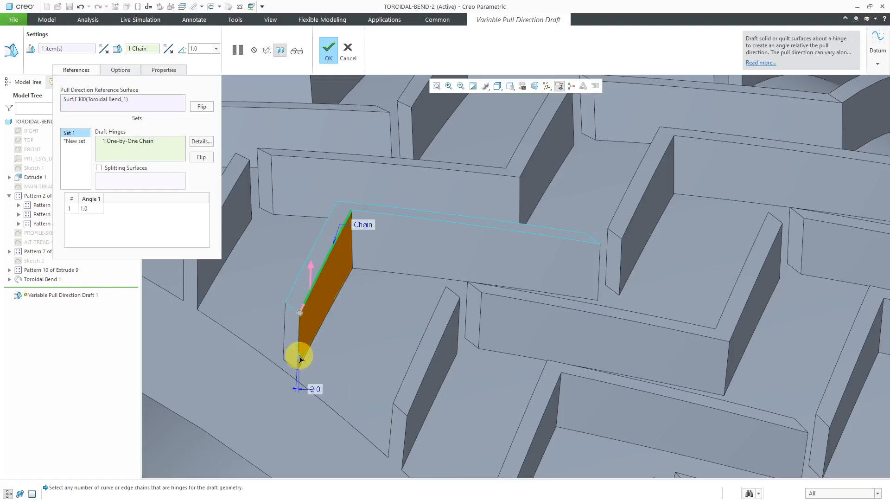
left_click_drag(300, 358, 307, 355)
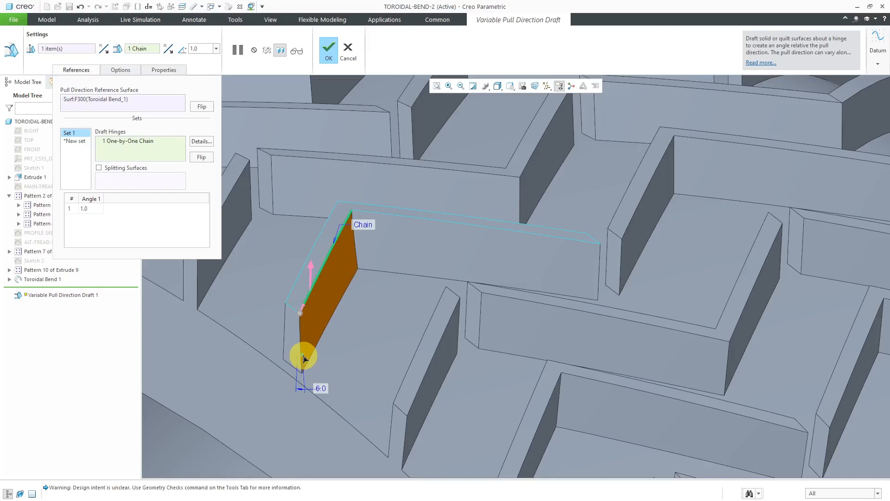
left_click_drag(304, 358, 394, 343)
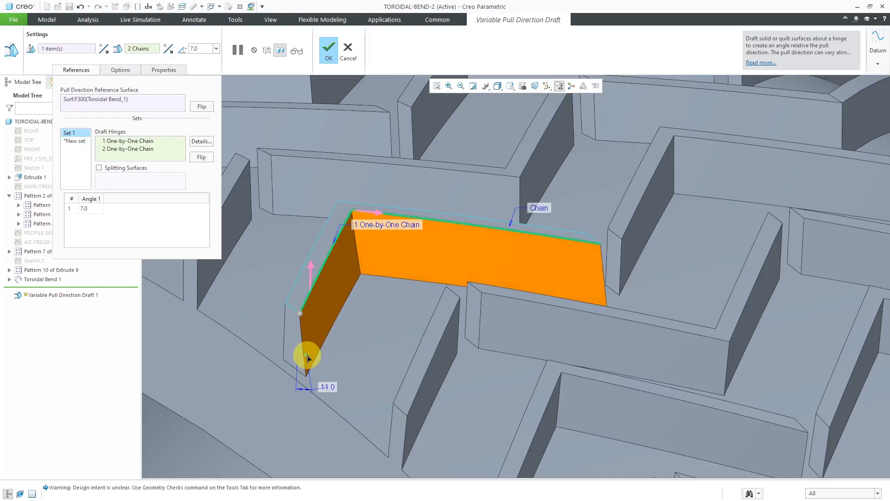
left_click_drag(307, 355, 369, 369)
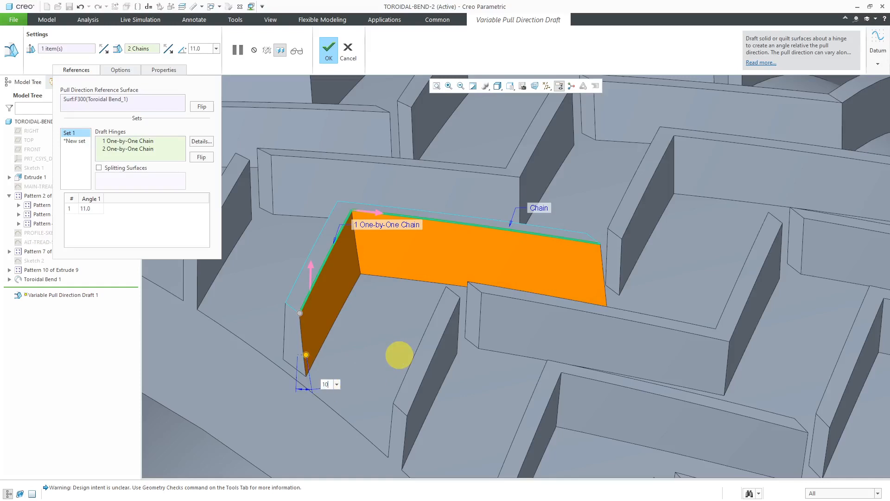
type("10.0")
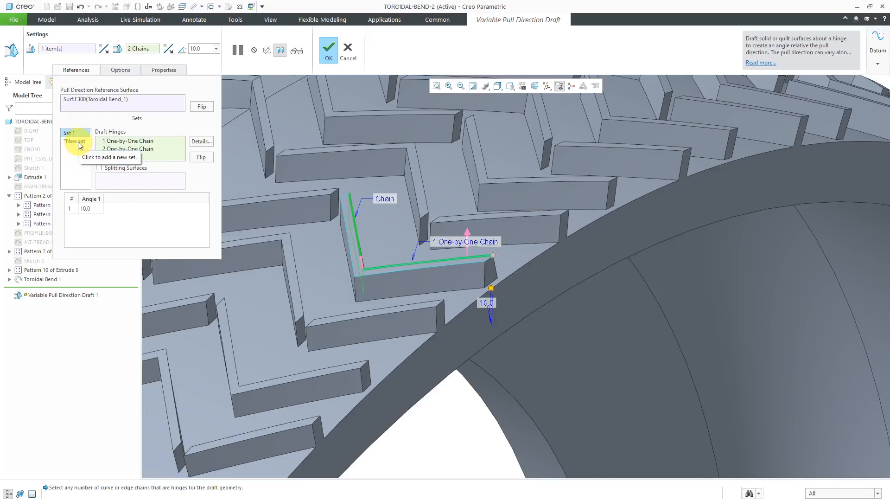
Step: Create a second draft set at 8 degrees on another wall, then start a third set
left_click(75, 141)
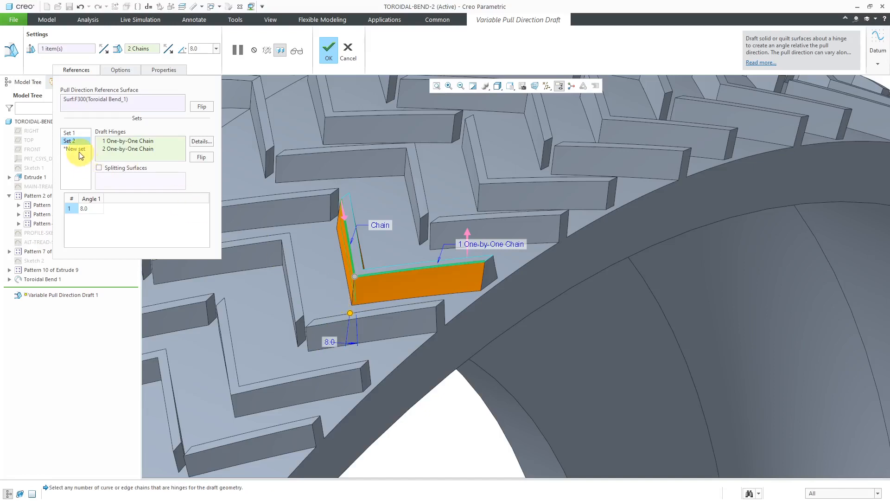
left_click(74, 148)
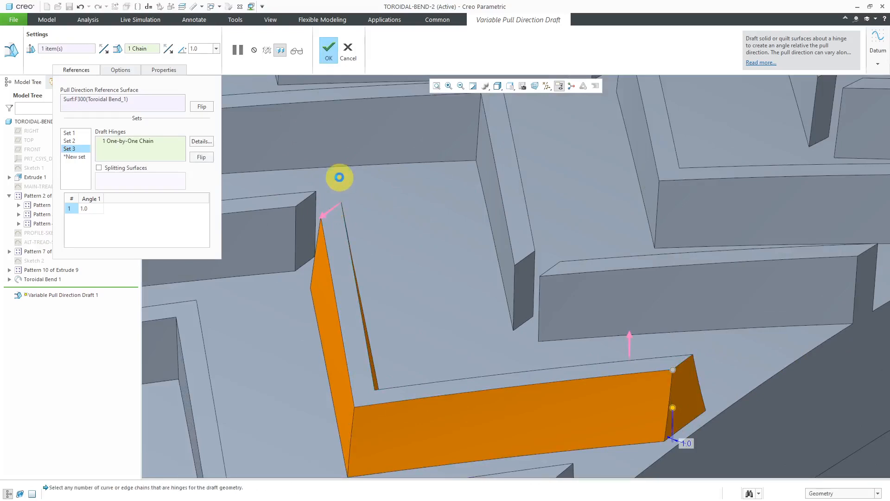
Step: Add the second hinge edge chain to draft Set 3 for the 5-degree taper
left_click(605, 373)
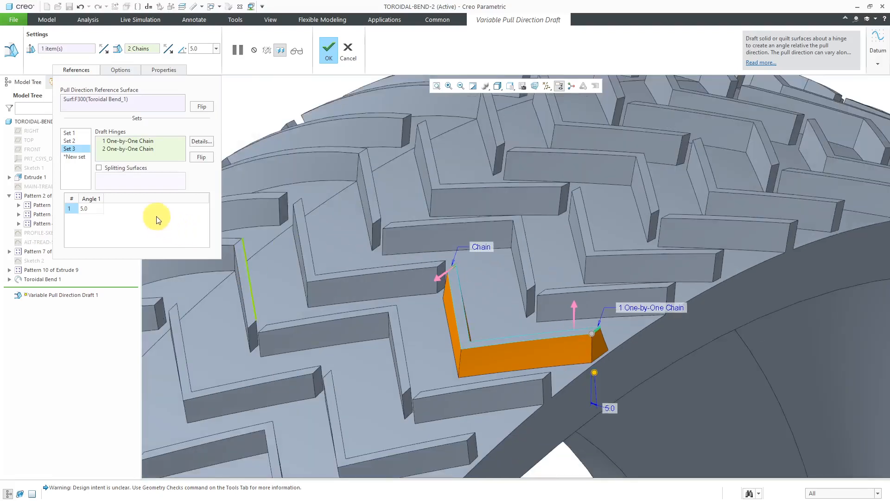
mouse_move(158, 221)
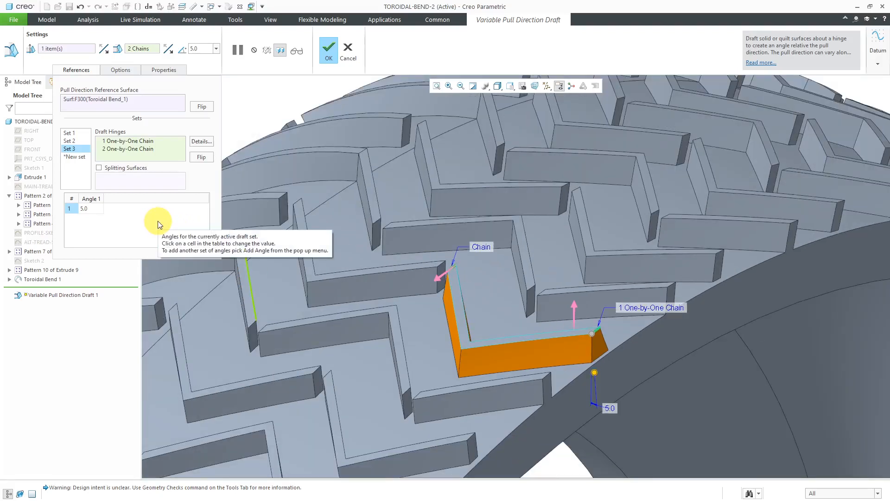
mouse_move(131, 173)
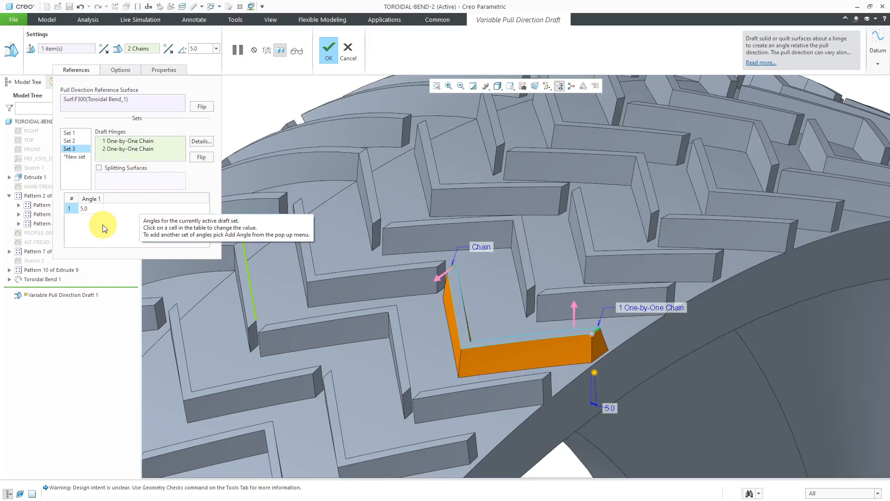
mouse_move(166, 197)
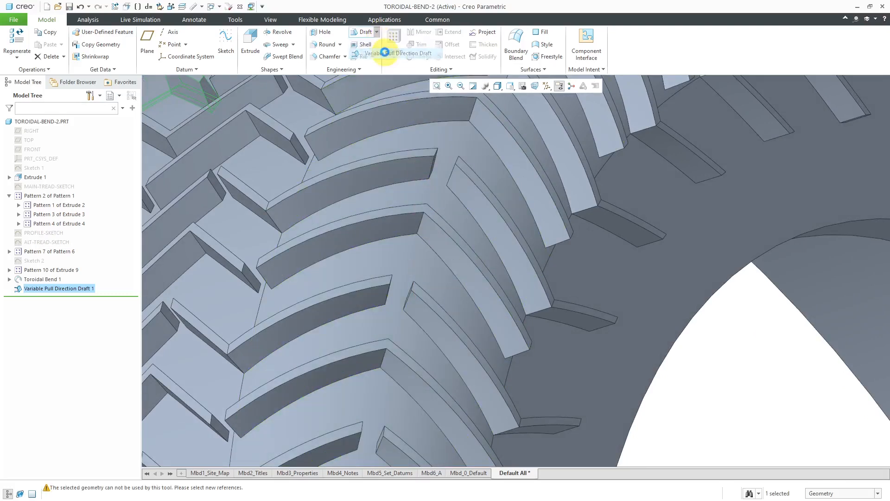
Step: Start a second Variable Pull Direction Draft referencing the toroidal bend surface and move to Draft Hinges selection
left_click(401, 53)
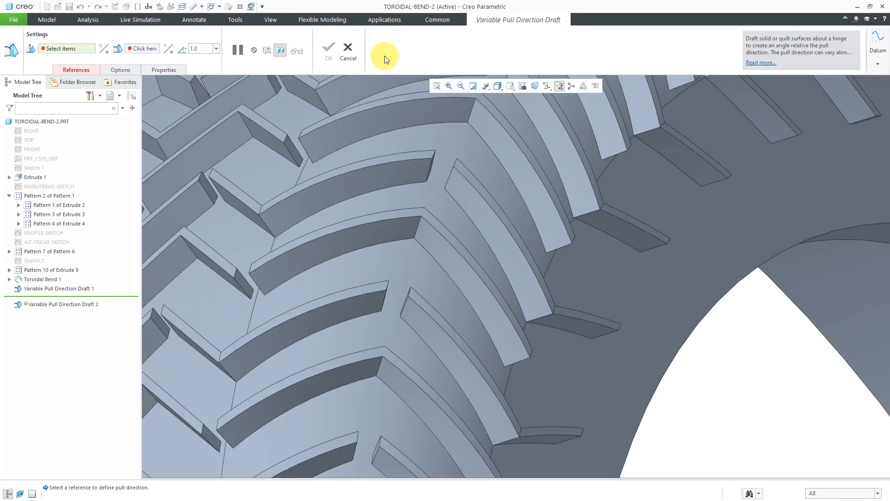
left_click(75, 70)
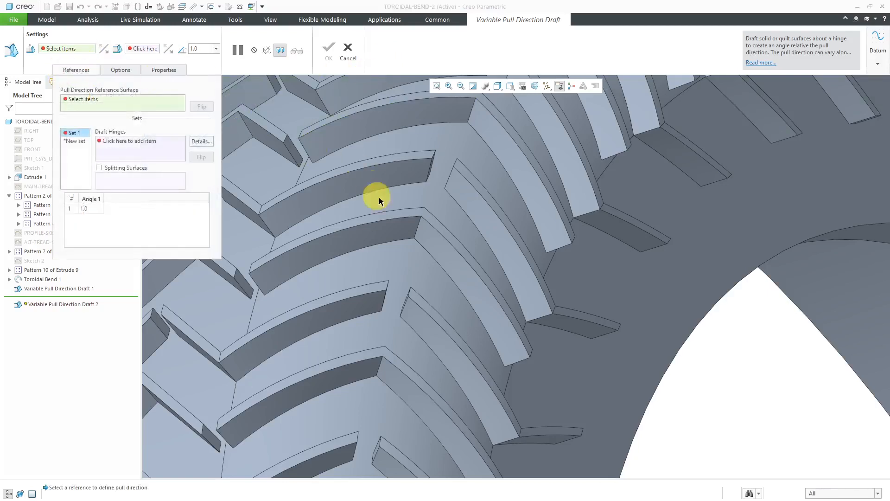
left_click(416, 214)
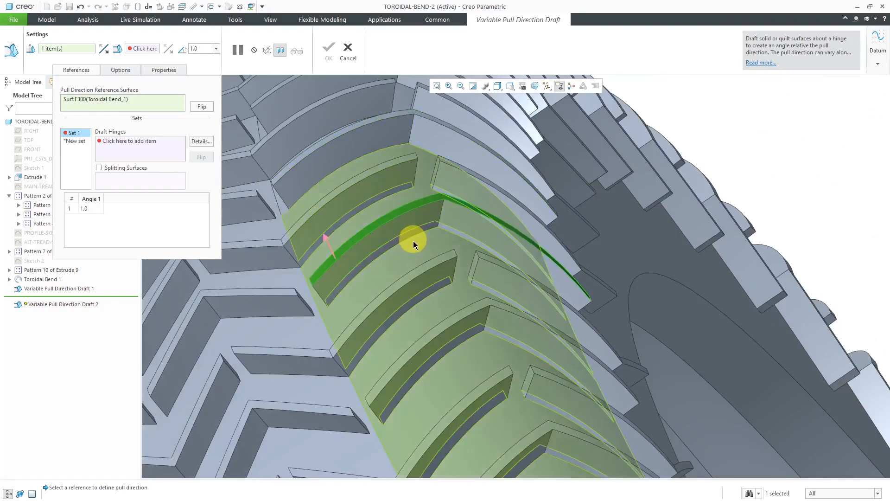
right_click(413, 238)
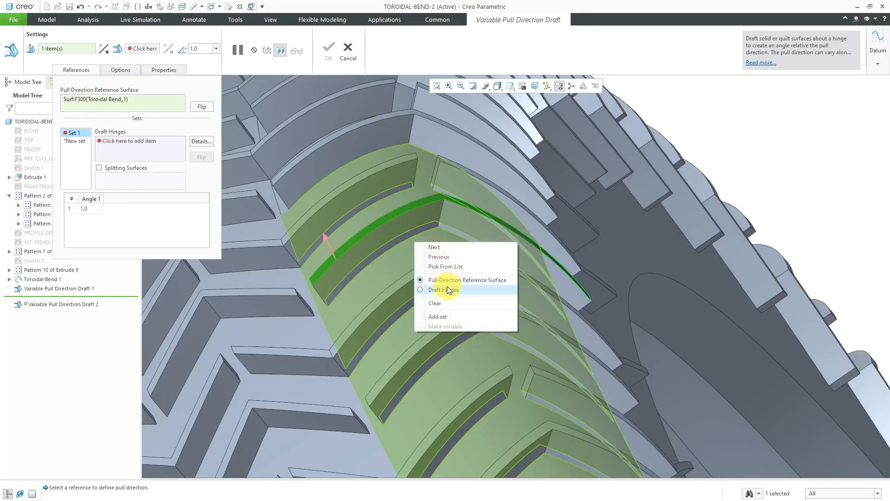
left_click(443, 289)
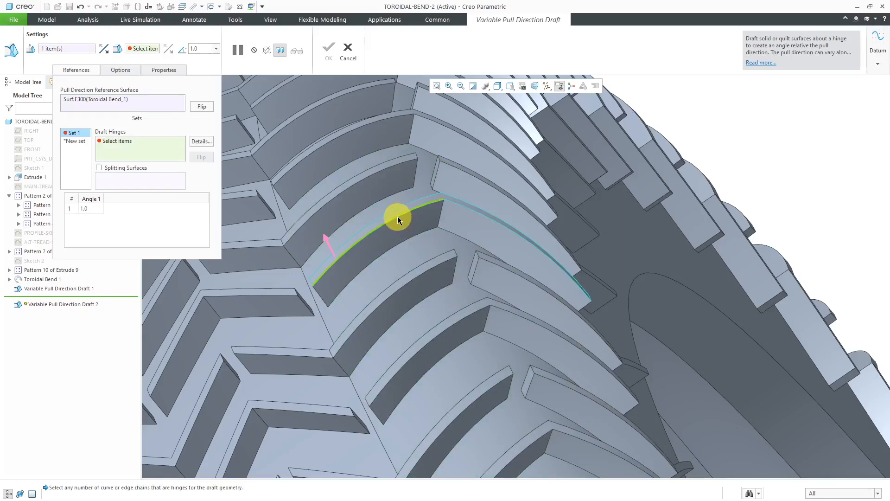
Step: Pick the curved tread edges as hinge chains and drag the draft angle to 15 degrees
left_click(398, 221)
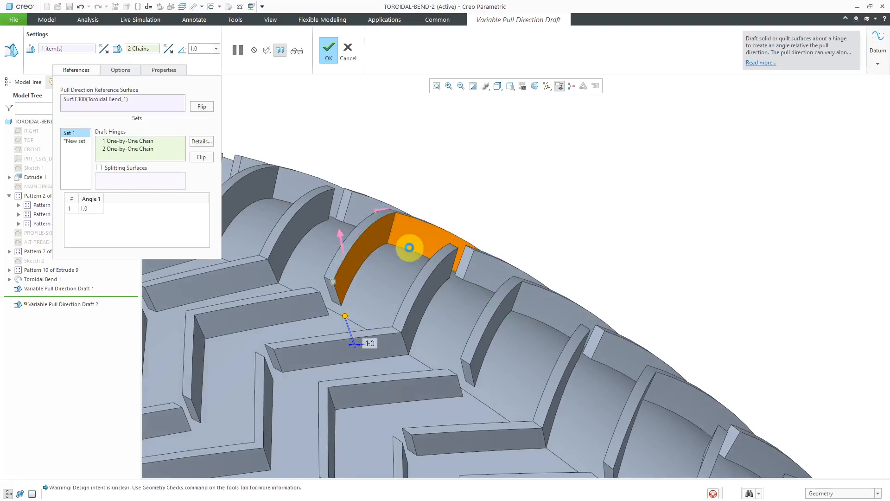
left_click(406, 259)
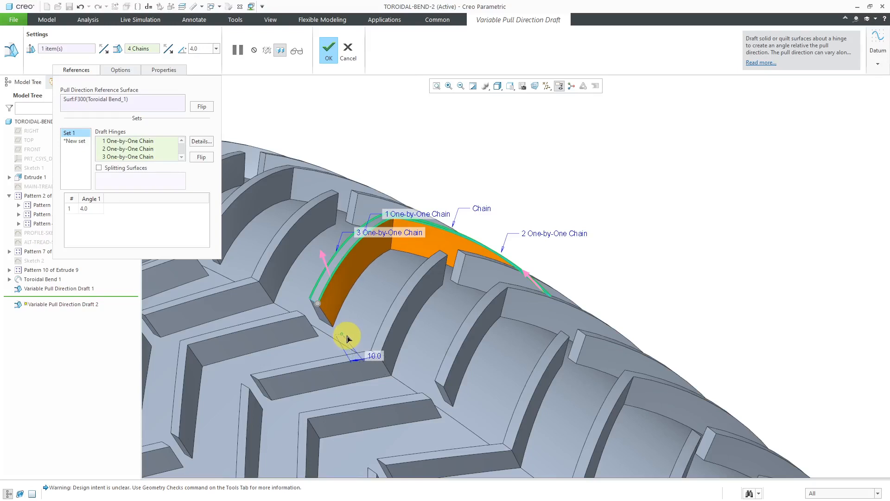
left_click_drag(347, 335, 377, 361)
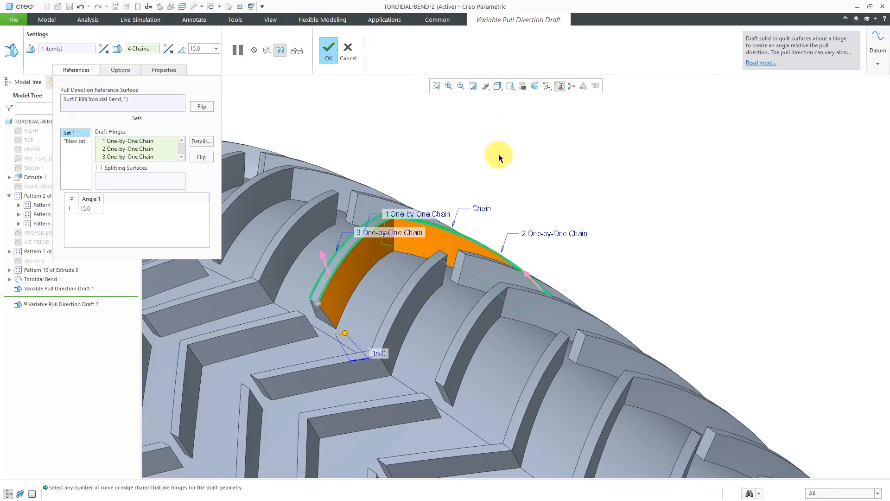
mouse_move(499, 155)
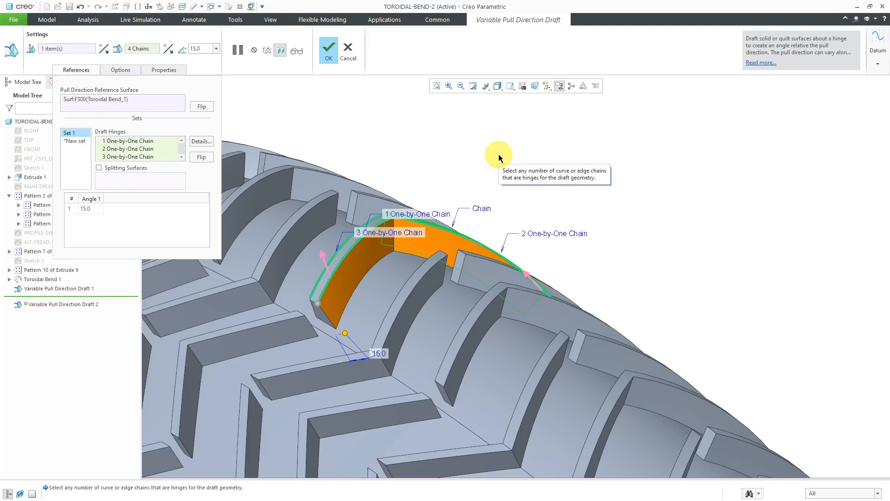
mouse_move(499, 158)
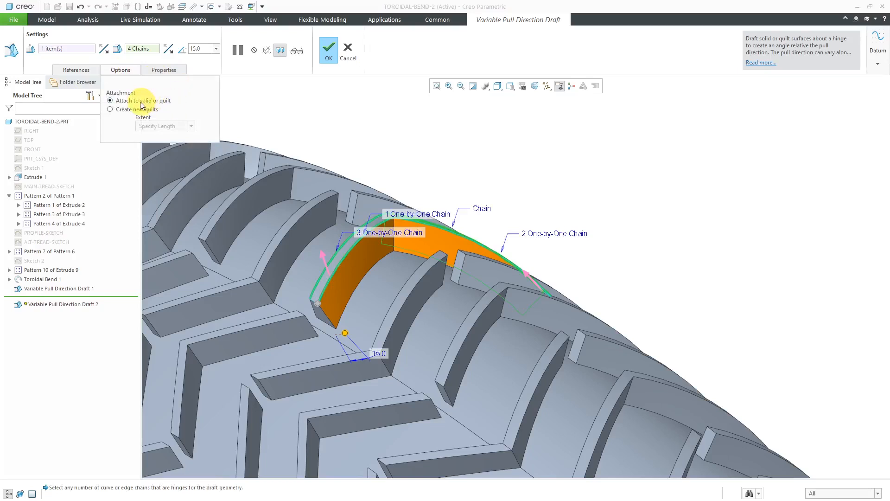
mouse_move(160, 108)
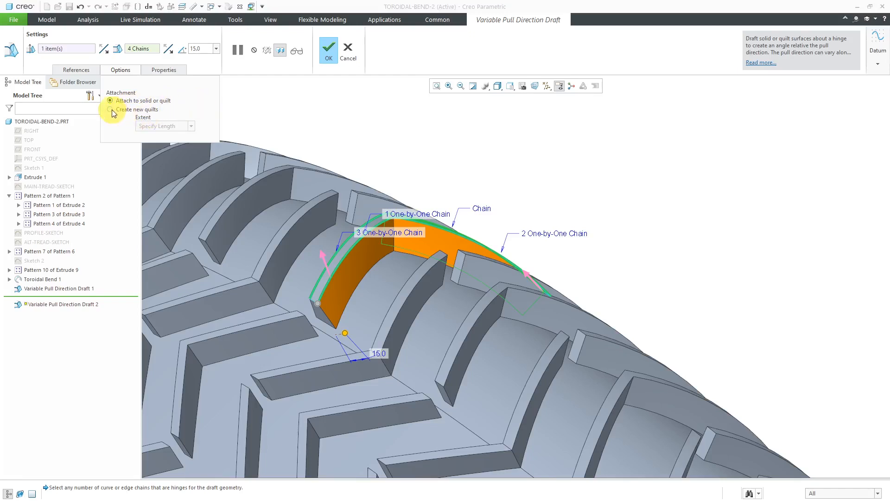
Step: Try Create new quilts with adjusted extent, revert to Attach to solid or quilt, and finish Draft 2
left_click(110, 109)
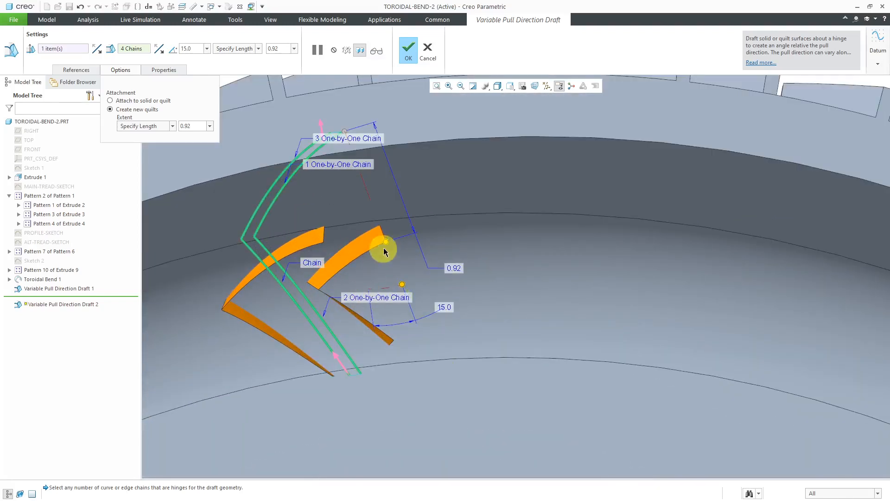
left_click_drag(386, 241, 394, 256)
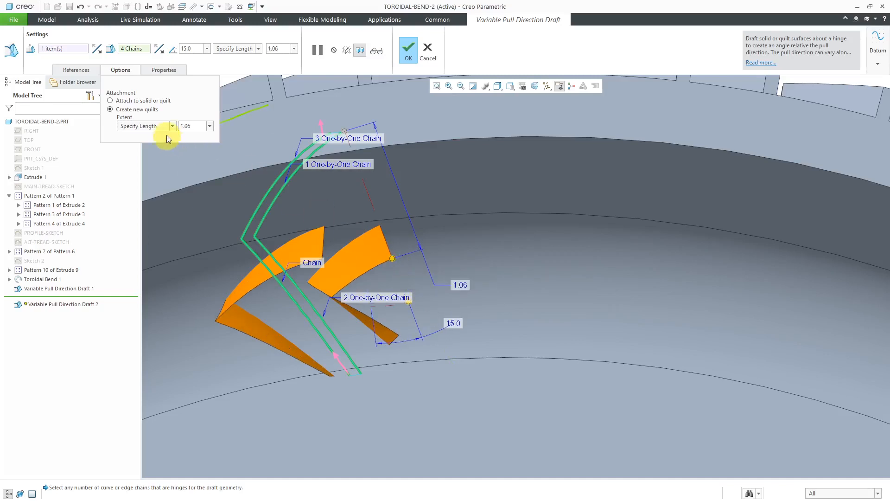
left_click(173, 125)
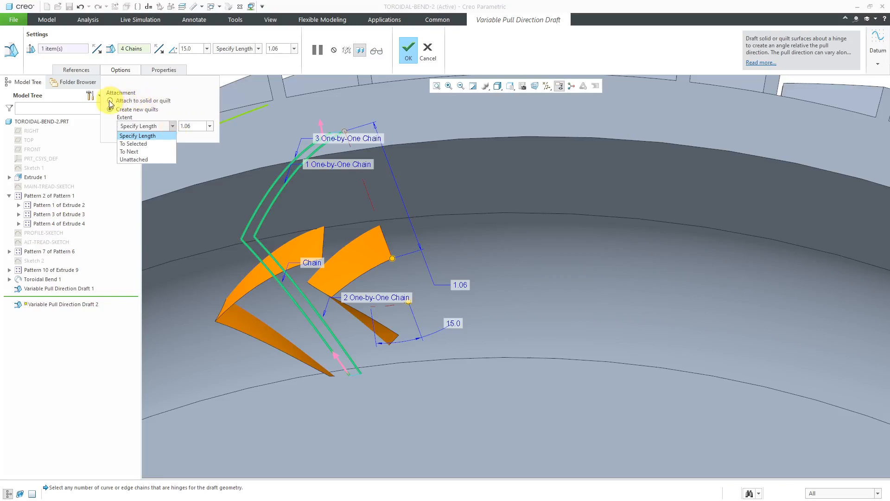
left_click(110, 109)
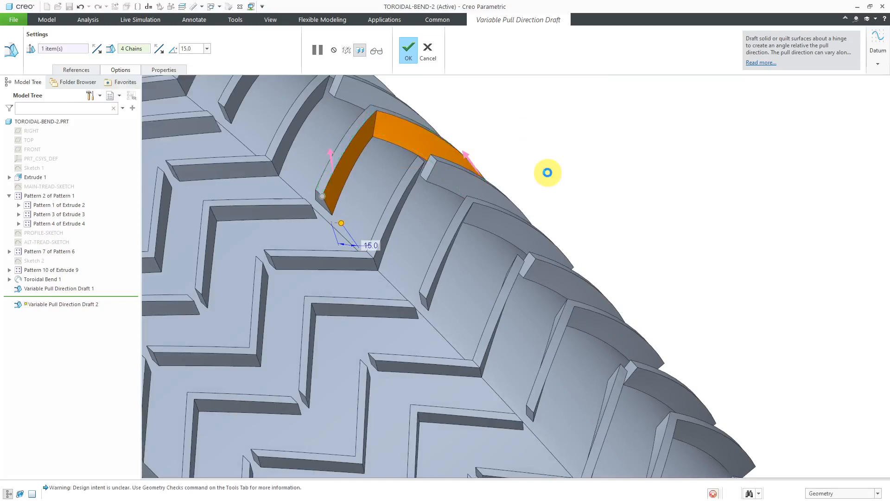
left_click(407, 50)
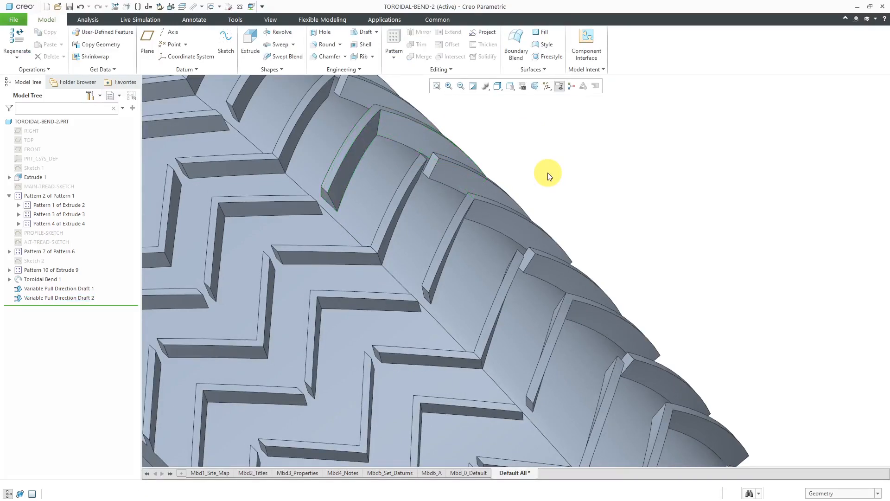